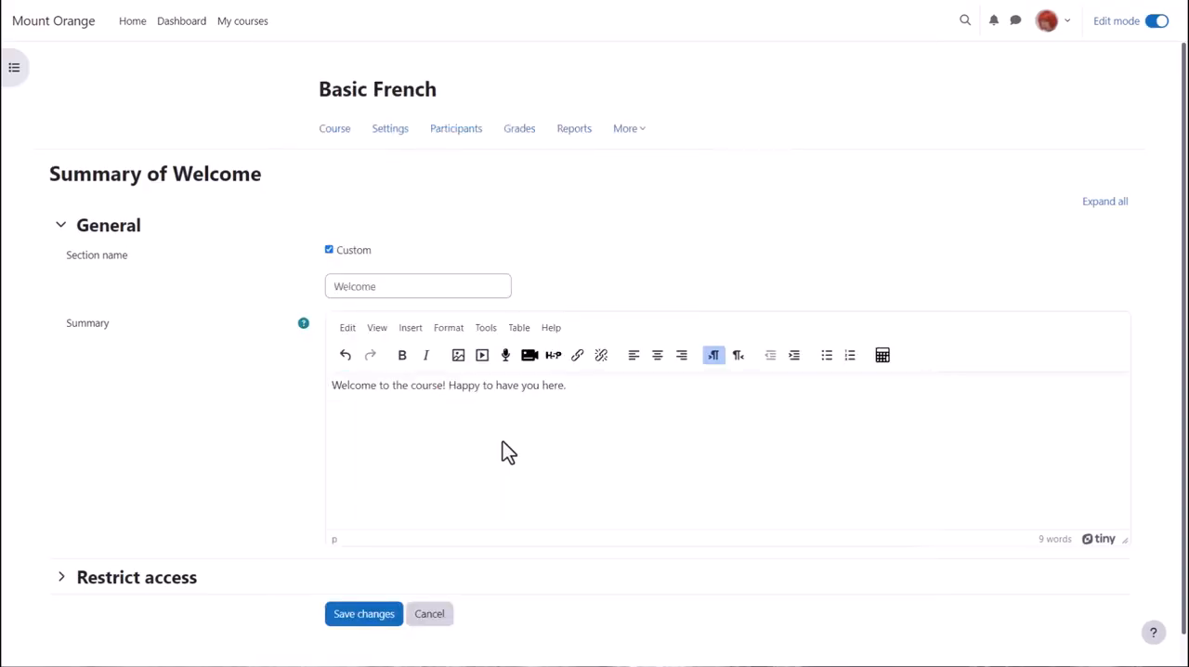
pyautogui.moveTo(456, 355)
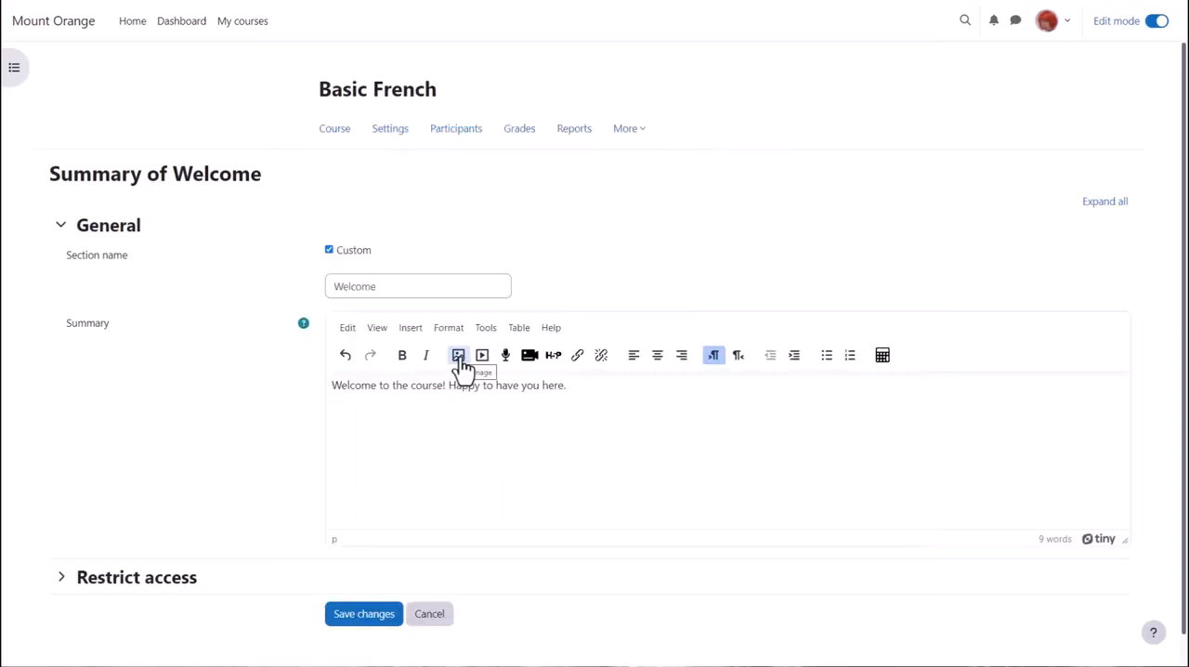
pyautogui.moveTo(481, 354)
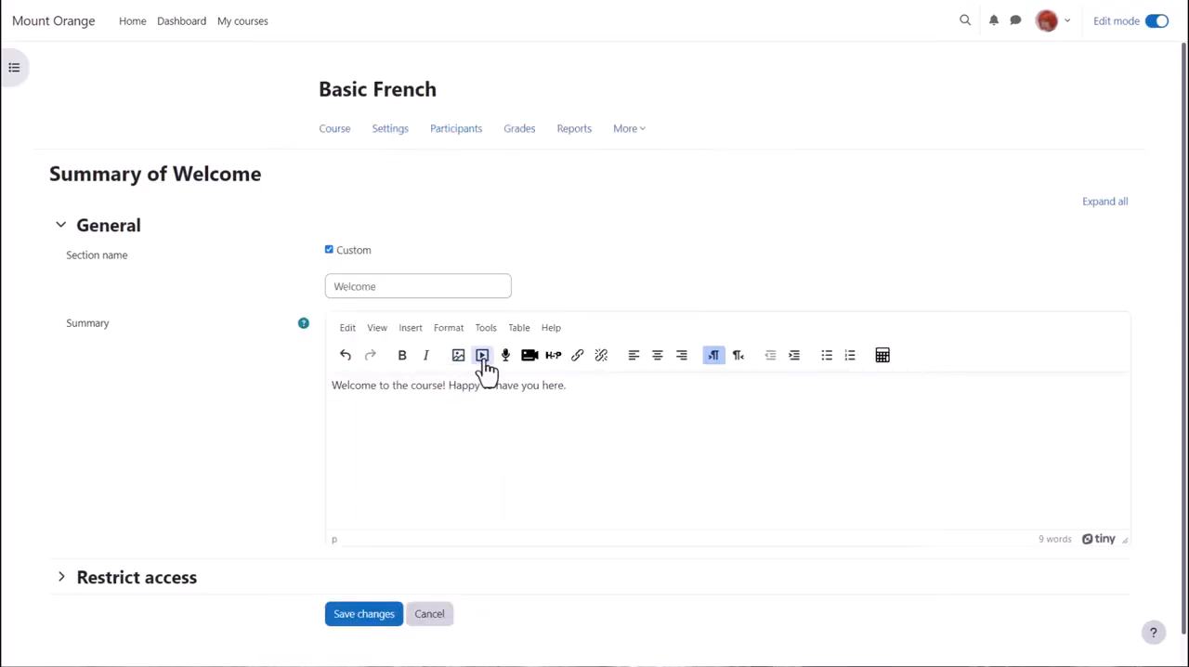
pyautogui.moveTo(553, 355)
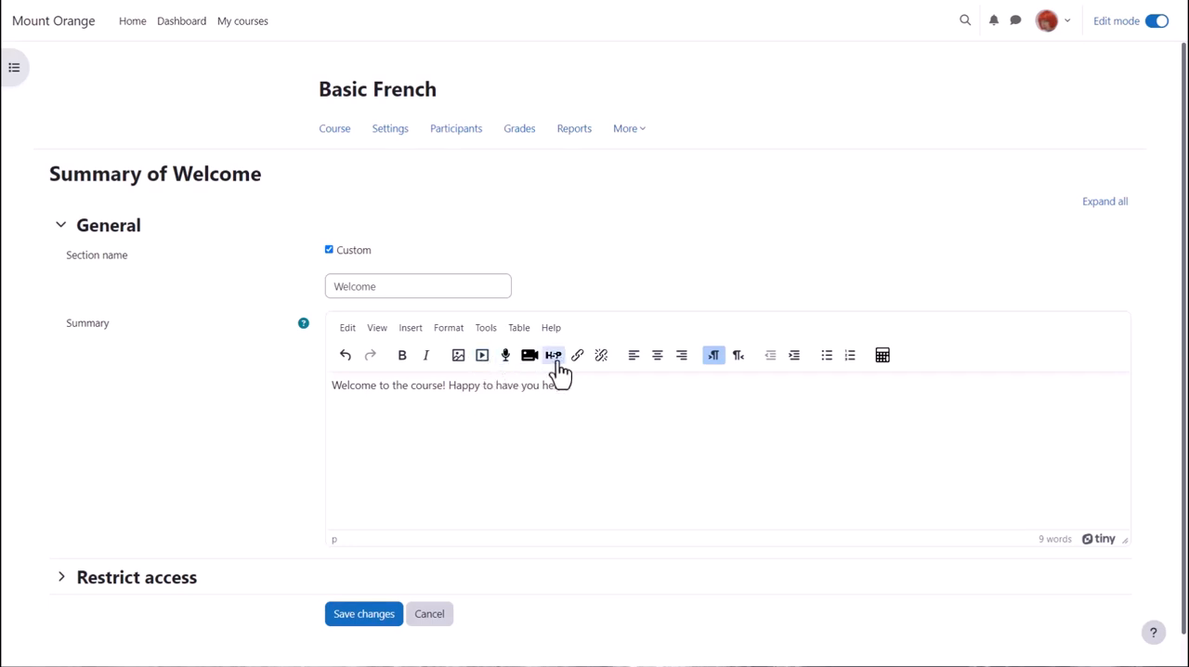
pyautogui.moveTo(554, 355)
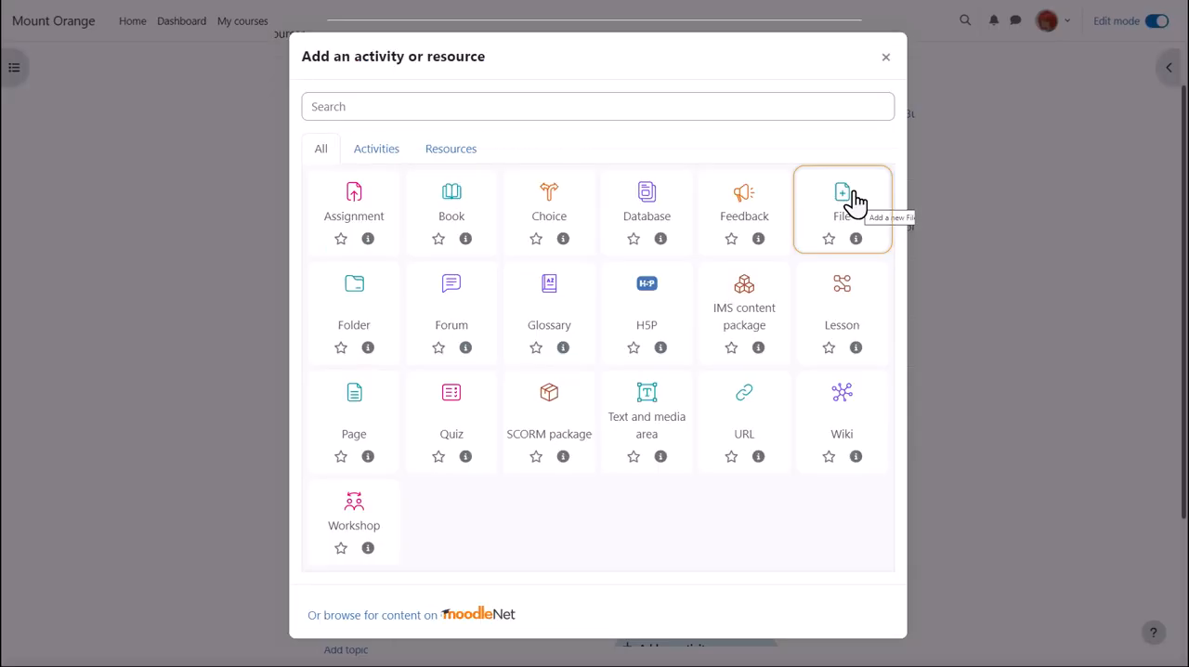
# Start a new File resource and bring up the File picker's upload option
pyautogui.click(841, 204)
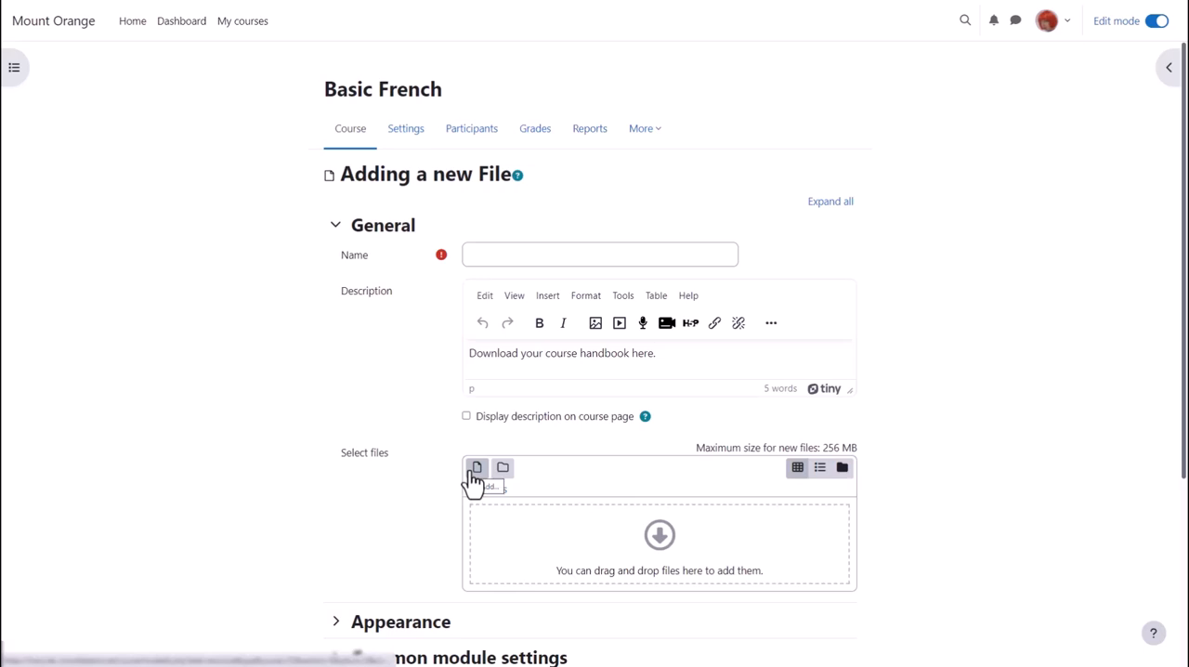
pyautogui.click(475, 468)
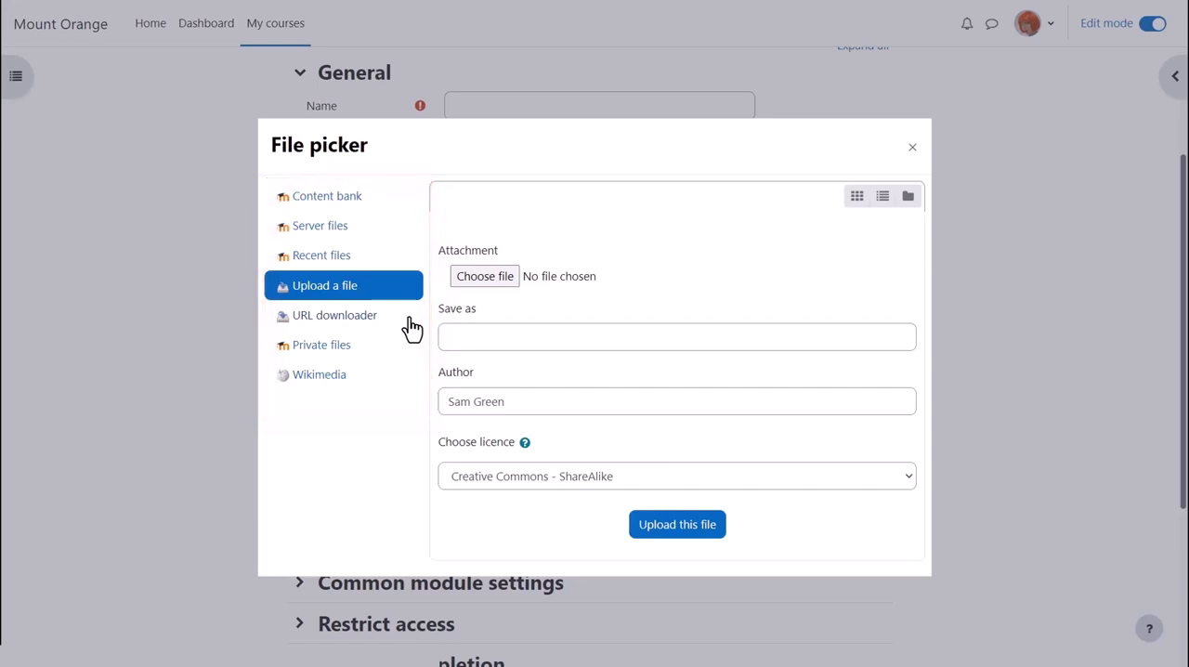
pyautogui.moveTo(408, 301)
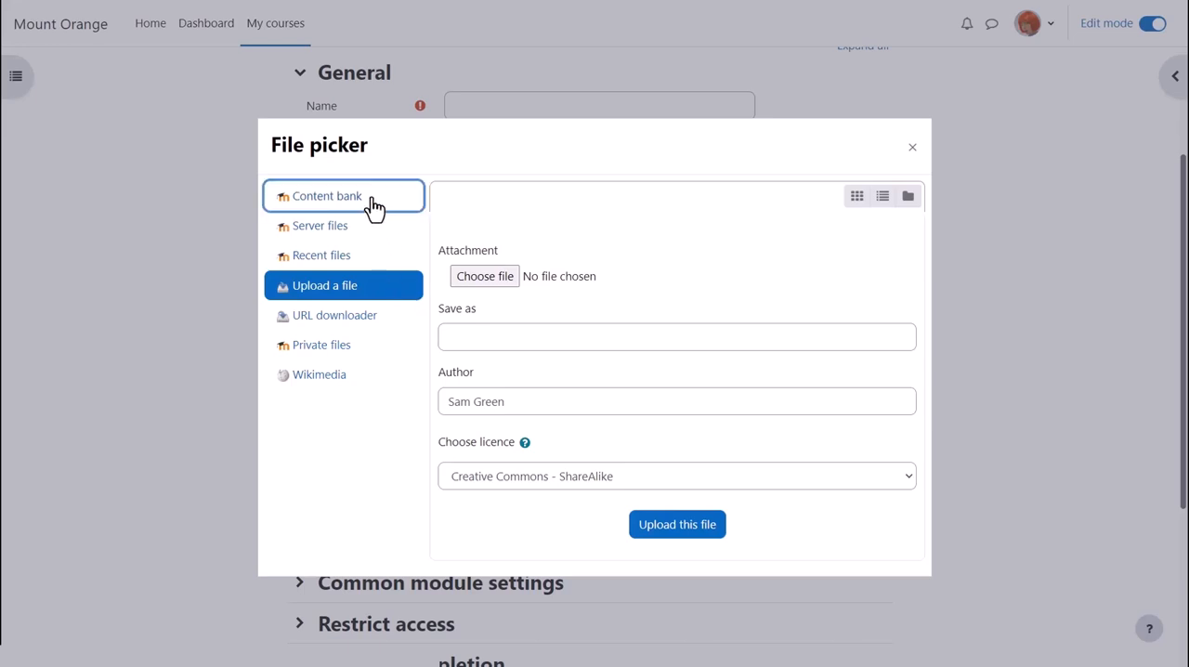
# Browse the Basic French content bank, which has no files available
pyautogui.click(325, 195)
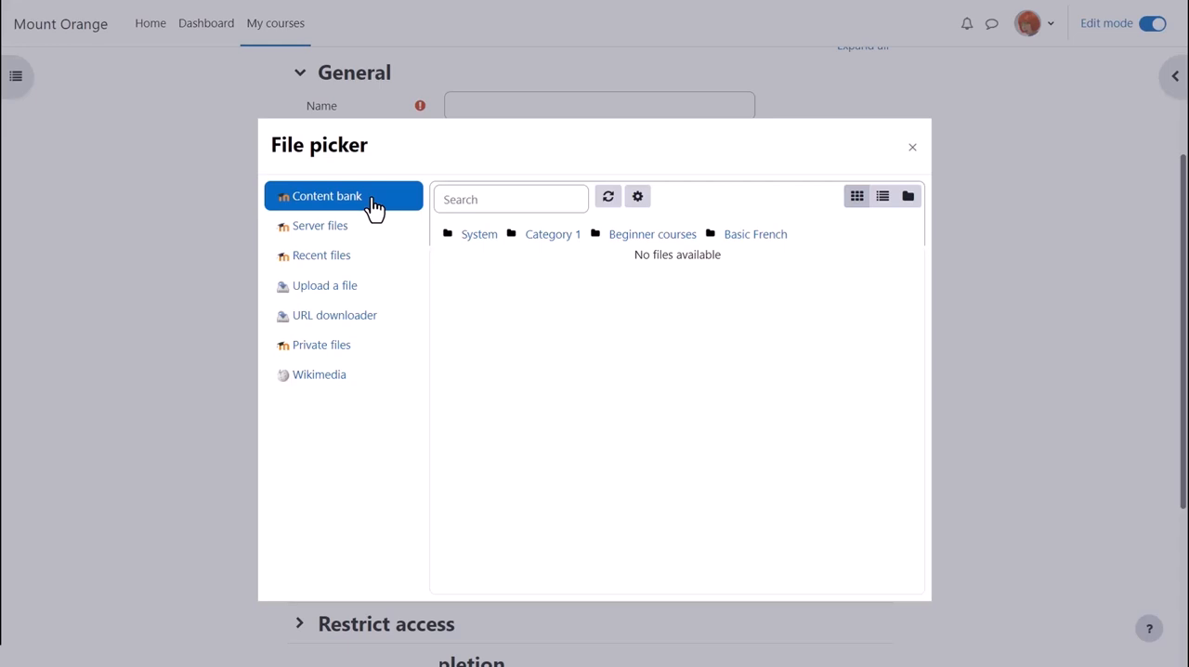
# Browse the Basic French server files with folders like Course image and Vocab 1
pyautogui.click(319, 227)
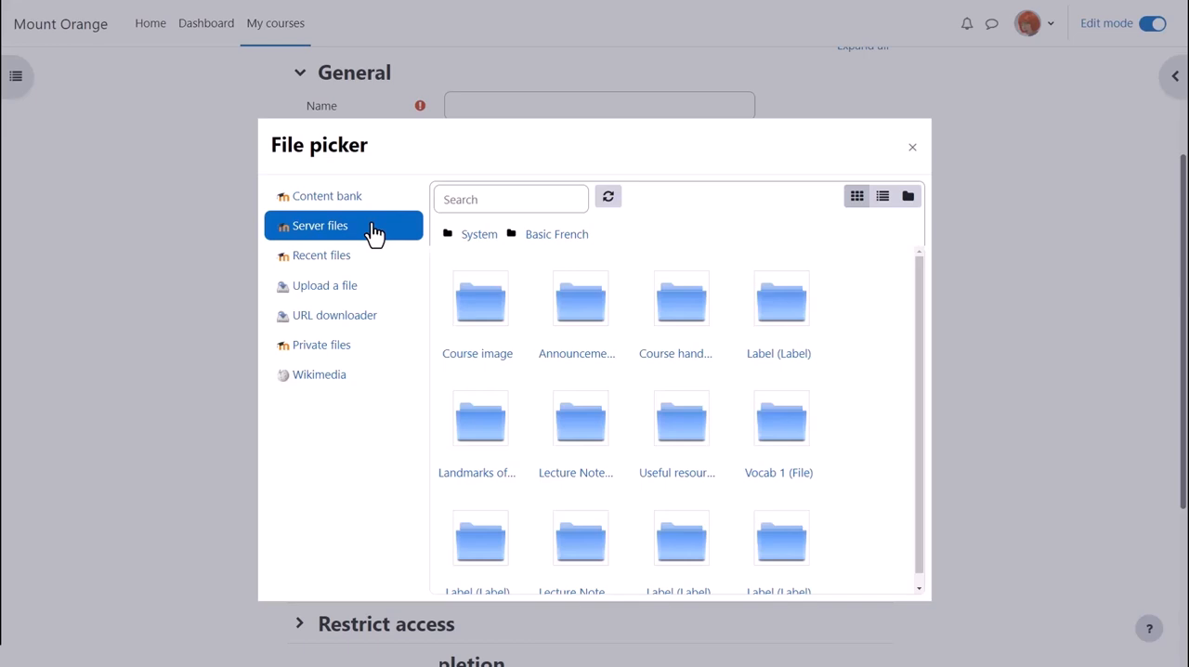
# Show recent files, including PDF, PPT, DOC documents and PNG images like practical.png
pyautogui.click(321, 254)
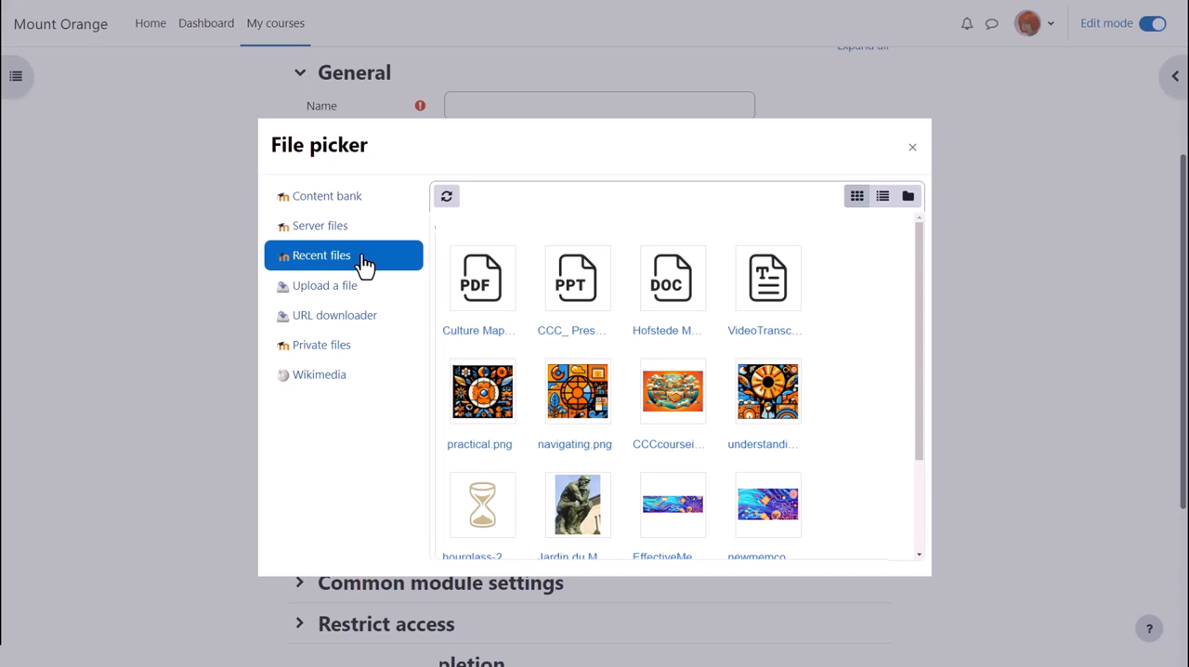
# Browse private files, showing the MyPictures folder and an essay document
pyautogui.click(321, 346)
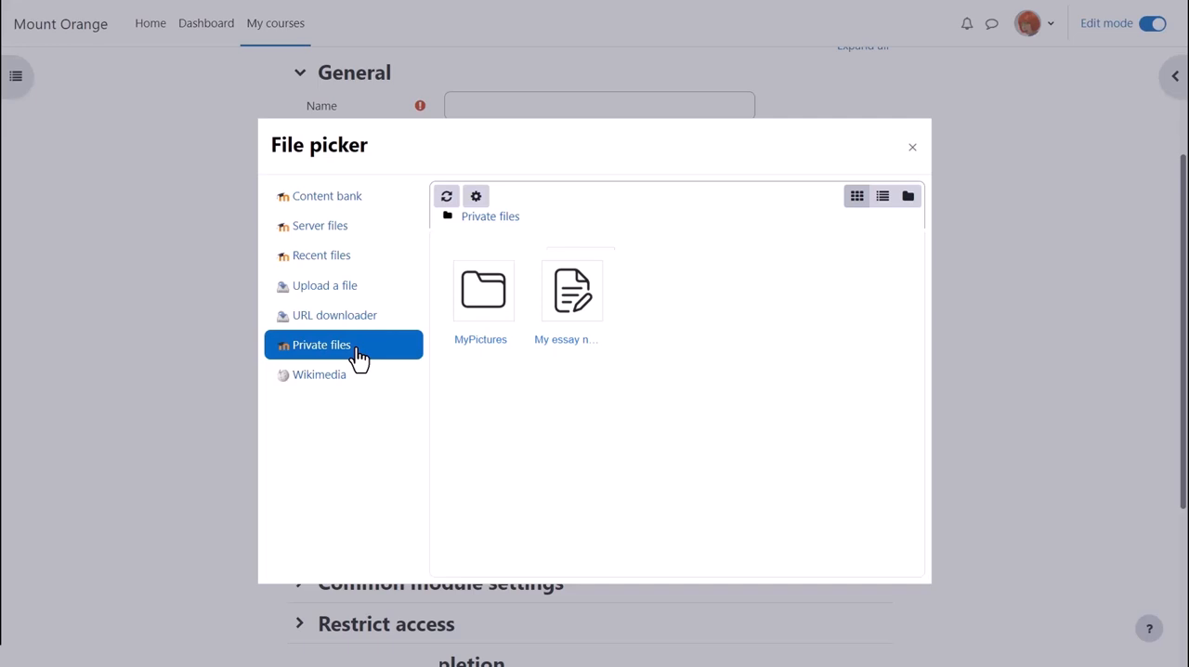
# Visit the URL downloader, then the Wikimedia search form with width 150 and height 1024
pyautogui.click(335, 316)
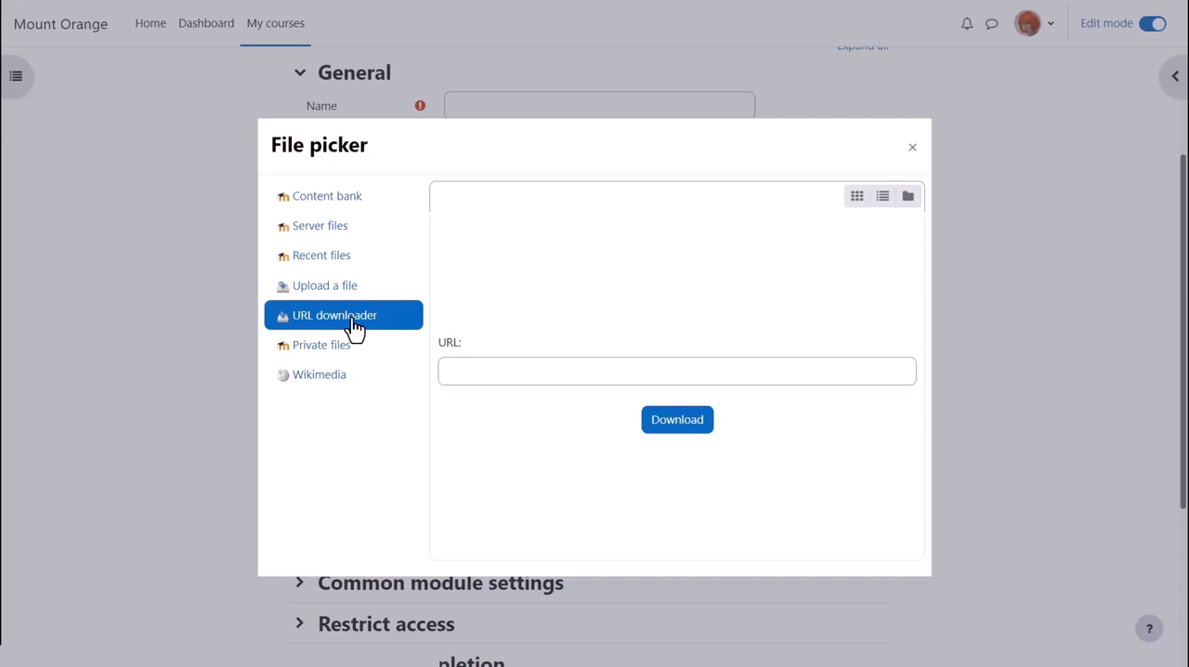
pyautogui.moveTo(363, 362)
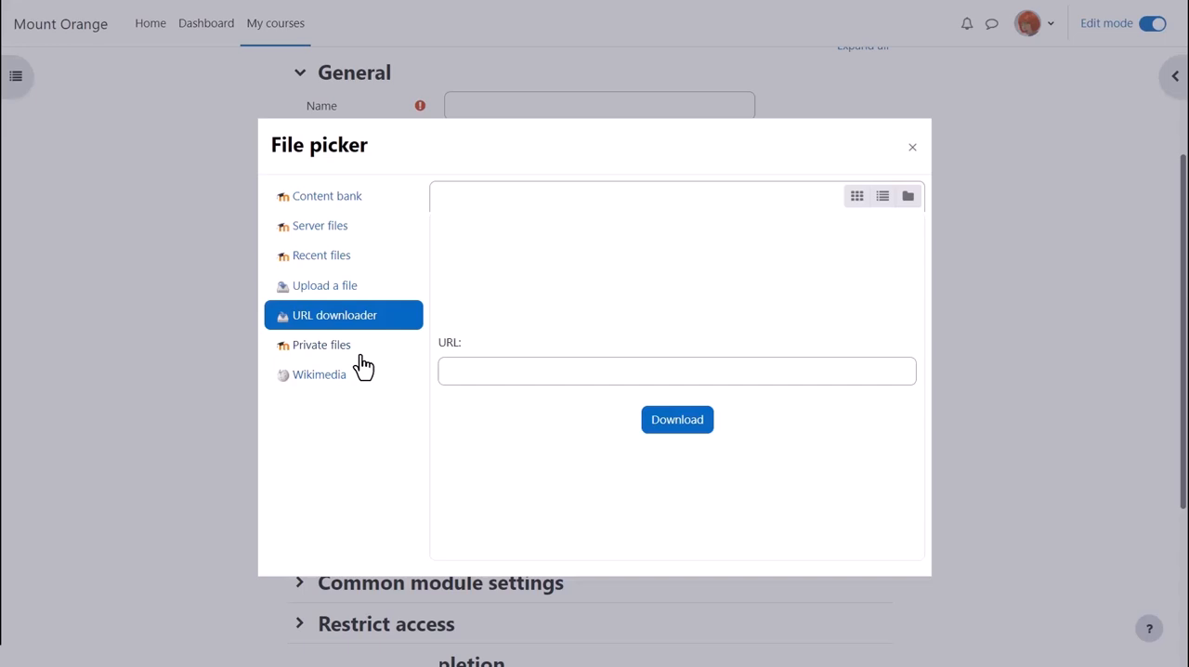
pyautogui.moveTo(356, 386)
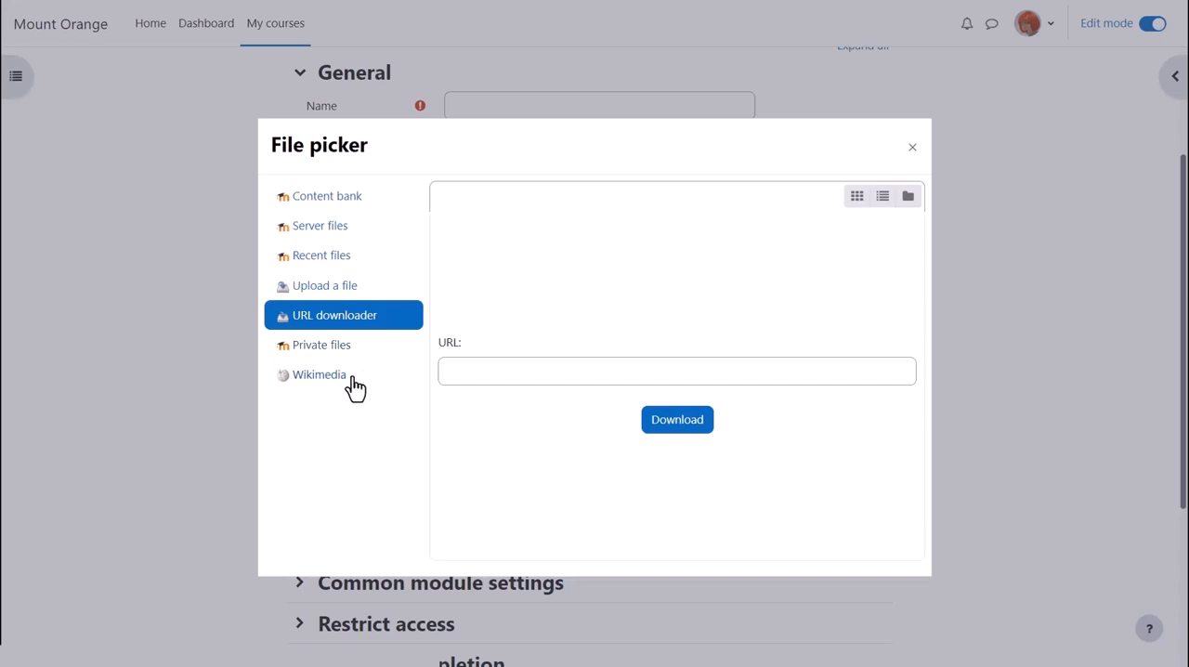
pyautogui.click(318, 375)
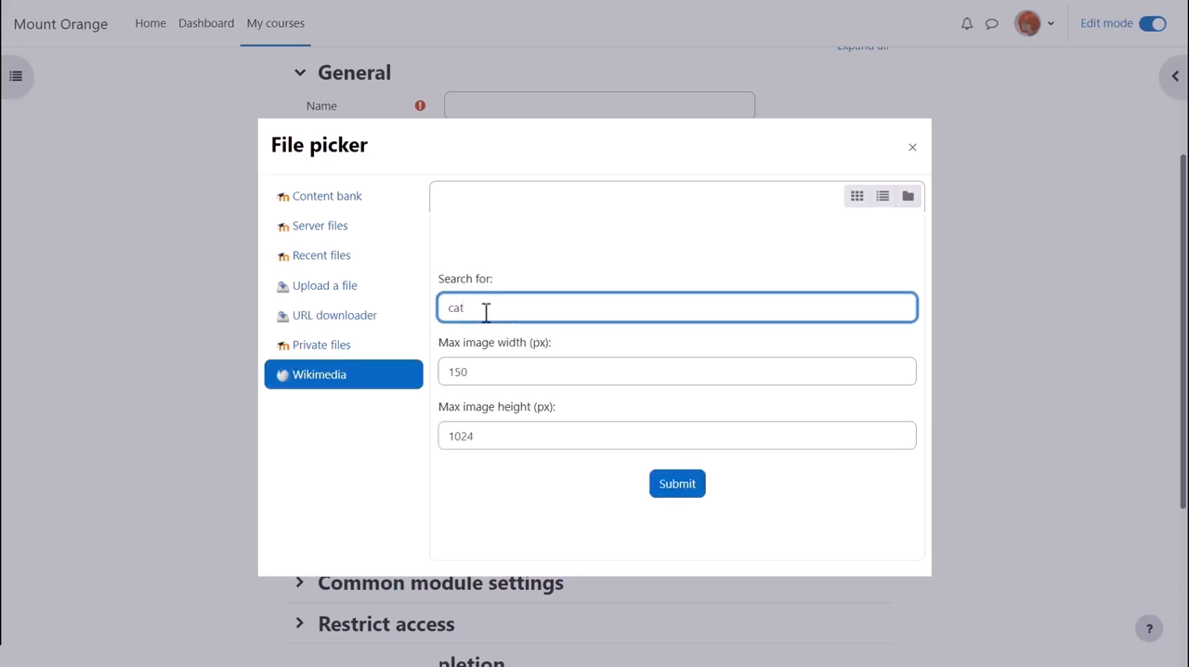
# Point out Google Drive and OneDrive repositories, then return to recent files like catvideo.h5p
pyautogui.click(676, 483)
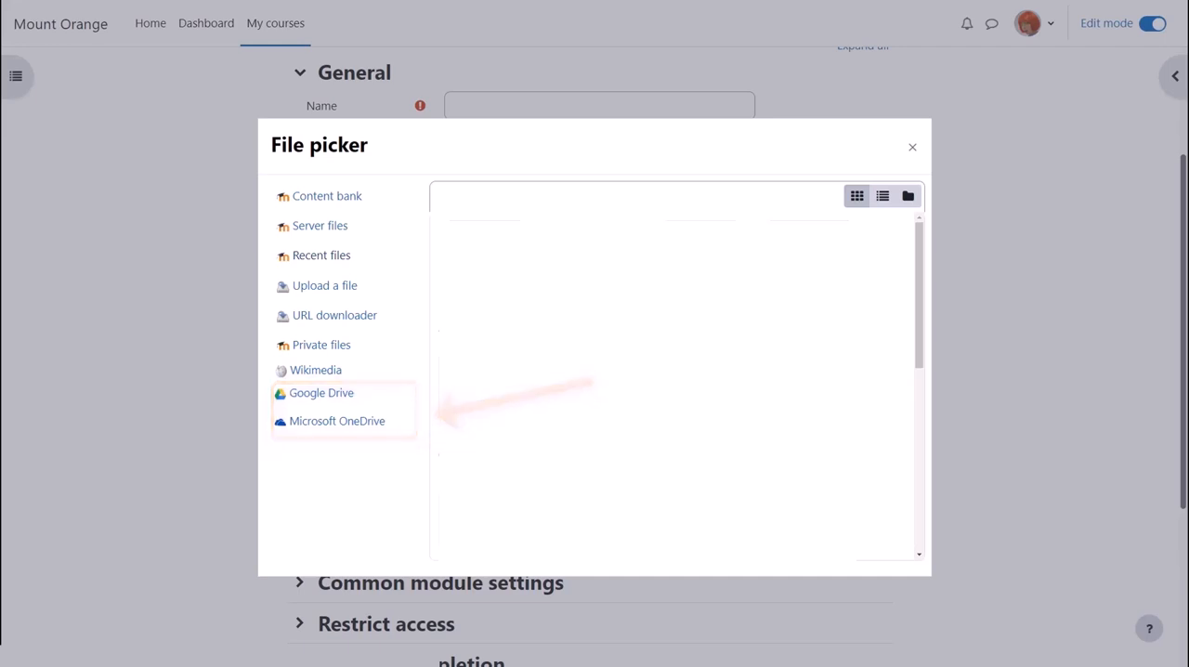
pyautogui.click(321, 254)
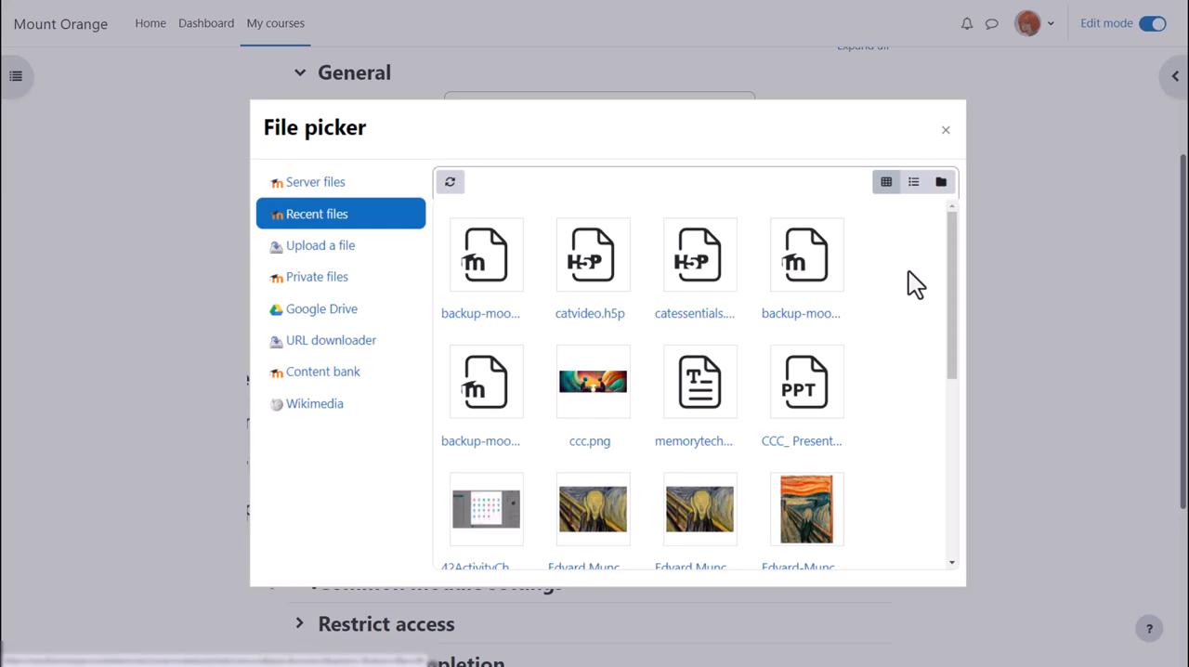
pyautogui.moveTo(940, 182)
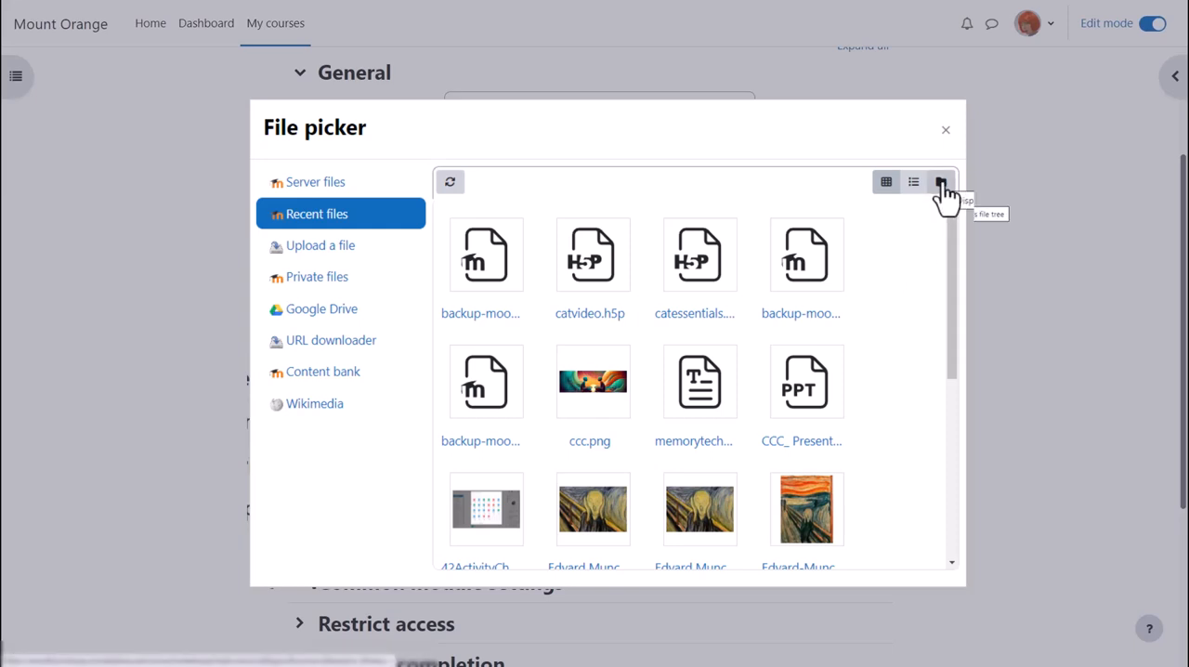
pyautogui.click(940, 182)
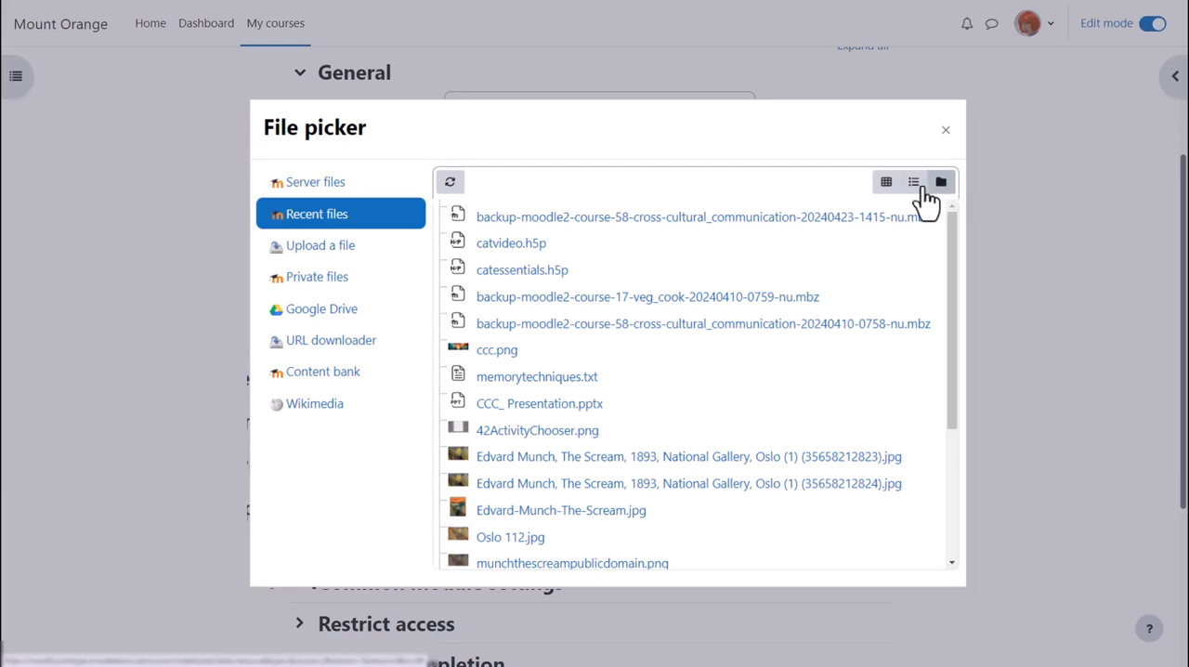
pyautogui.click(914, 182)
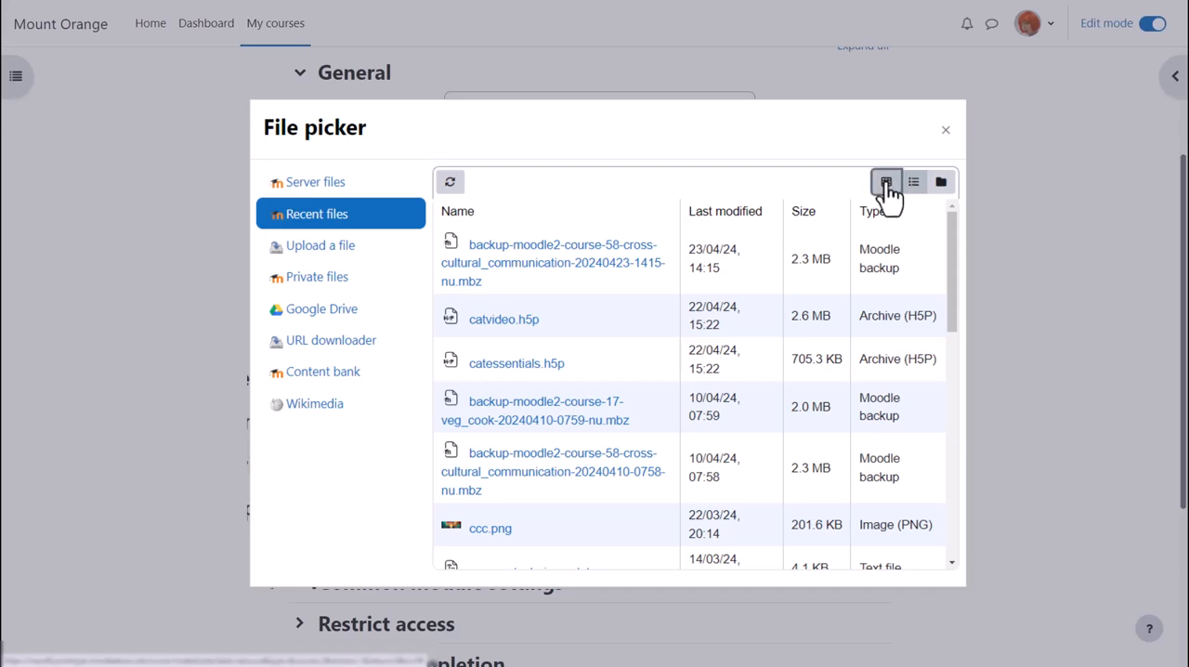
pyautogui.click(884, 182)
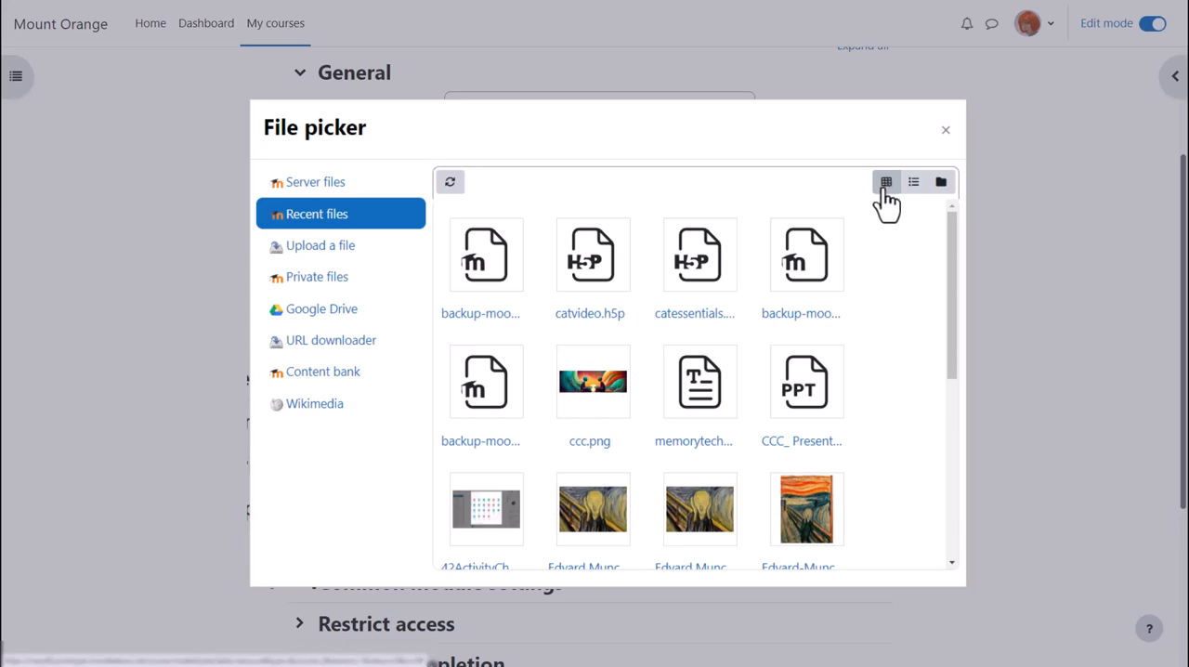
pyautogui.moveTo(880, 334)
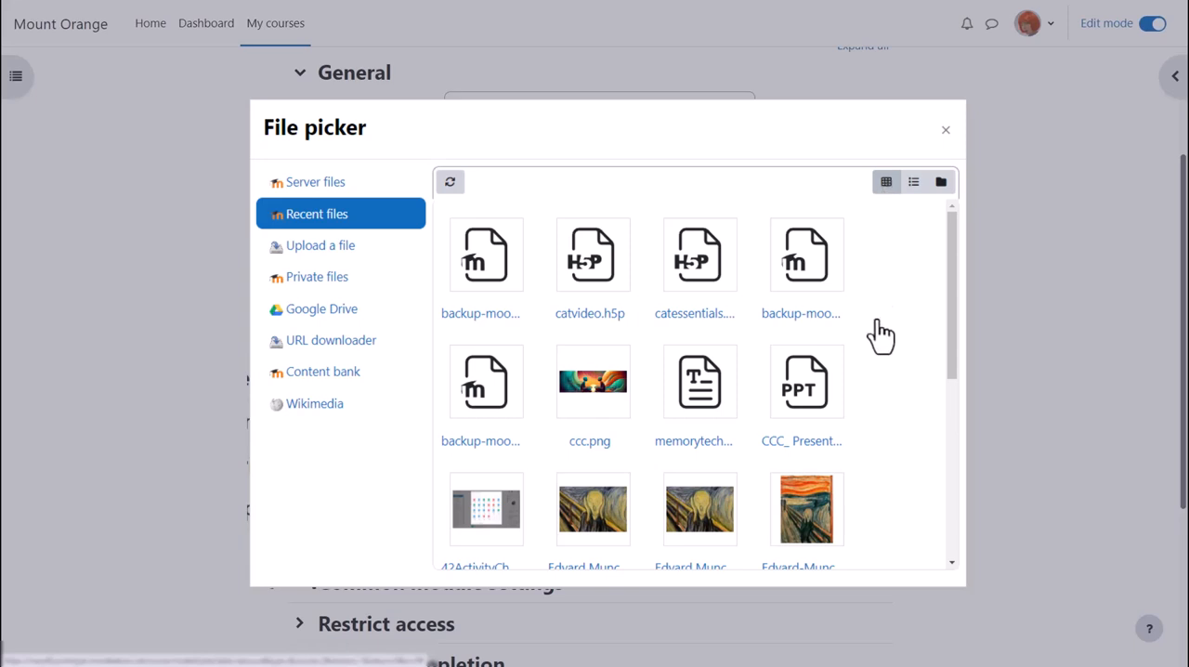
pyautogui.moveTo(869, 418)
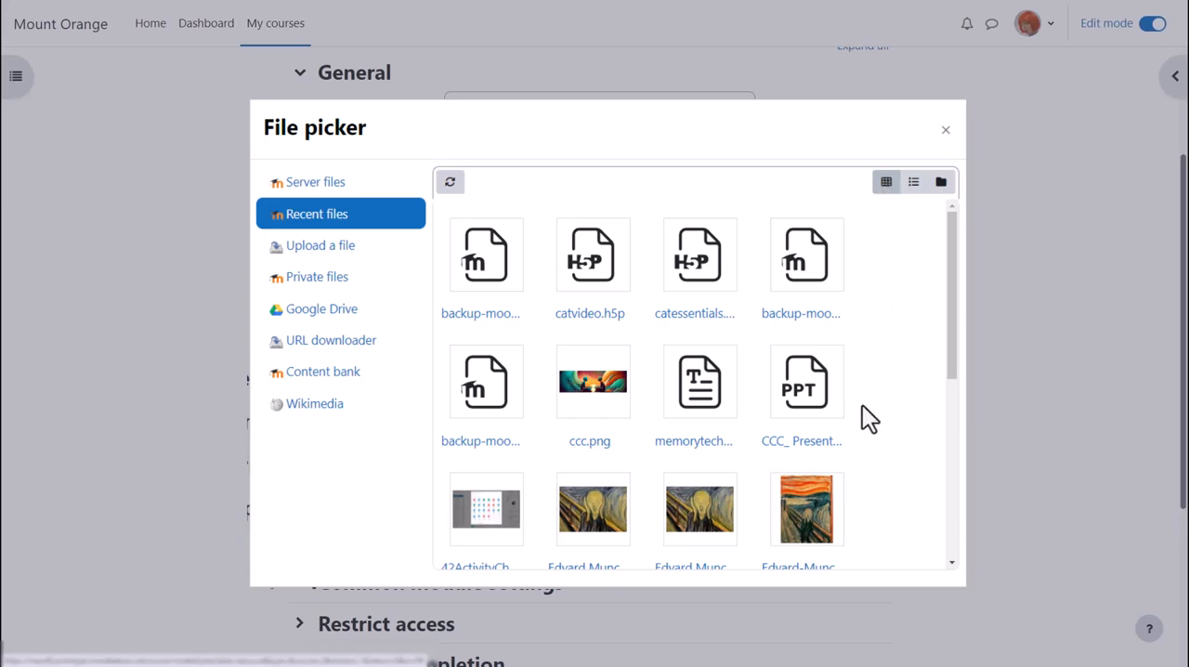